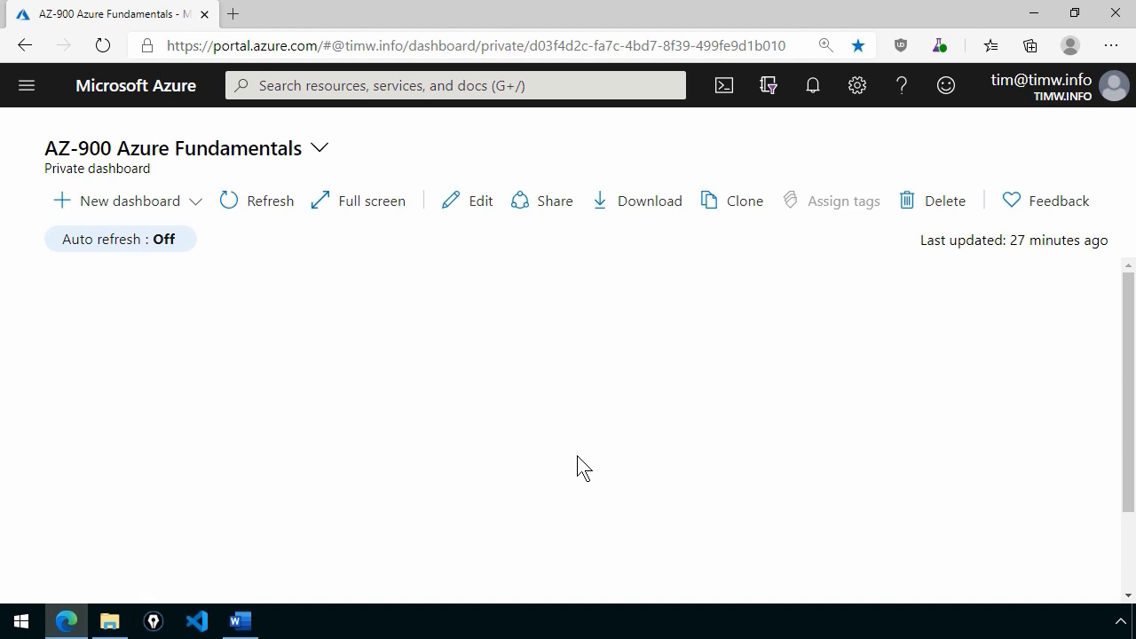
Search the portal for 'reserv' and open the Reservations service.
left_click(399, 86)
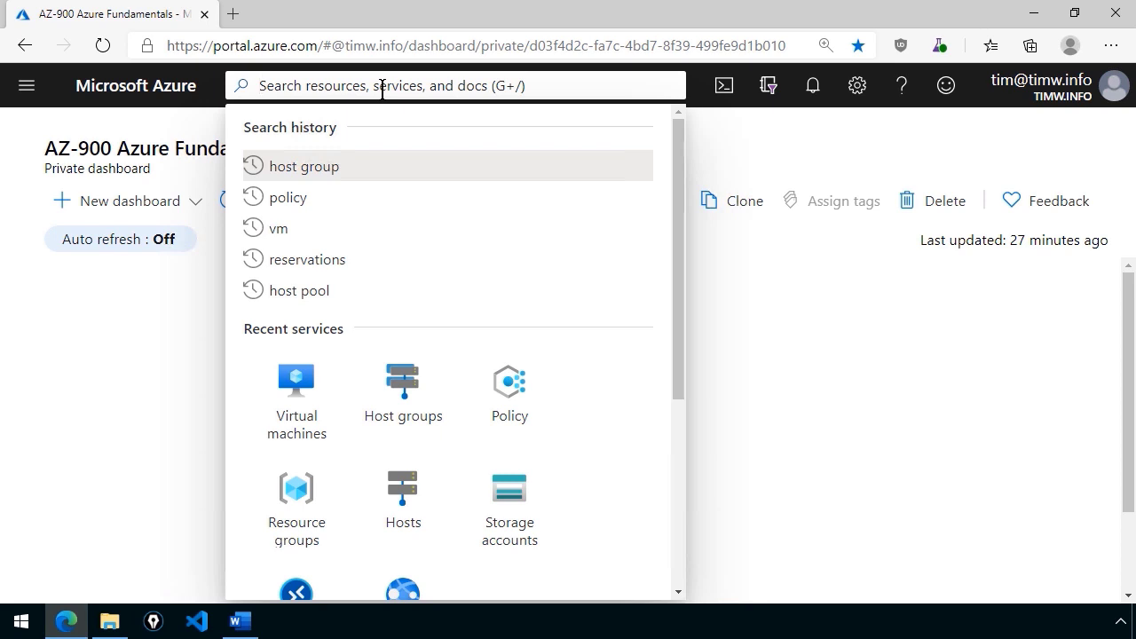
type("reserv")
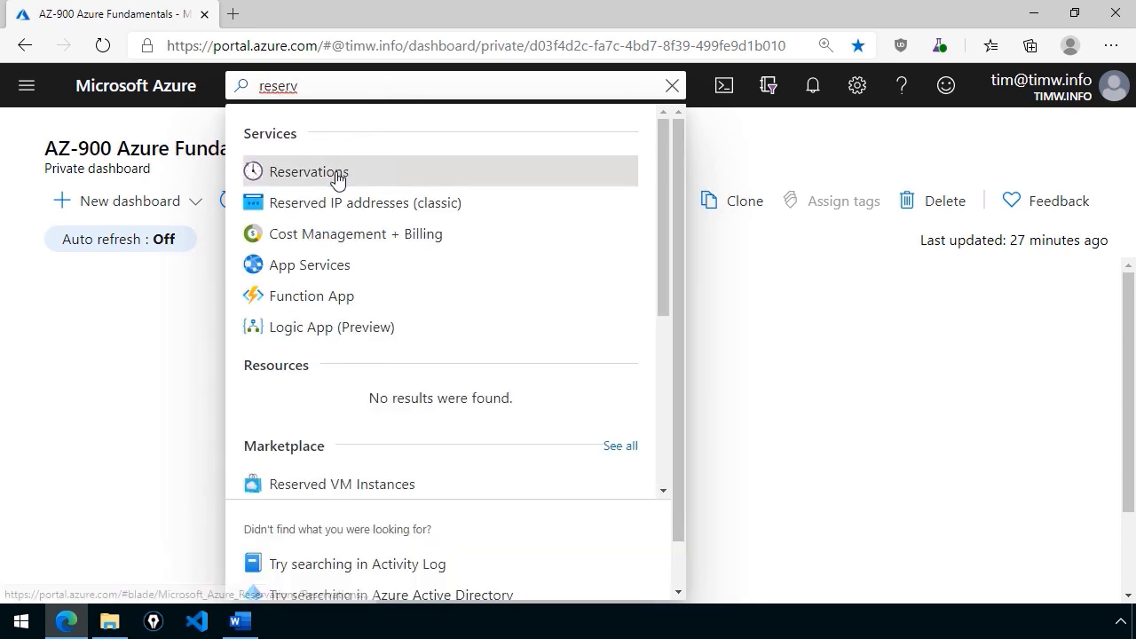
left_click(308, 171)
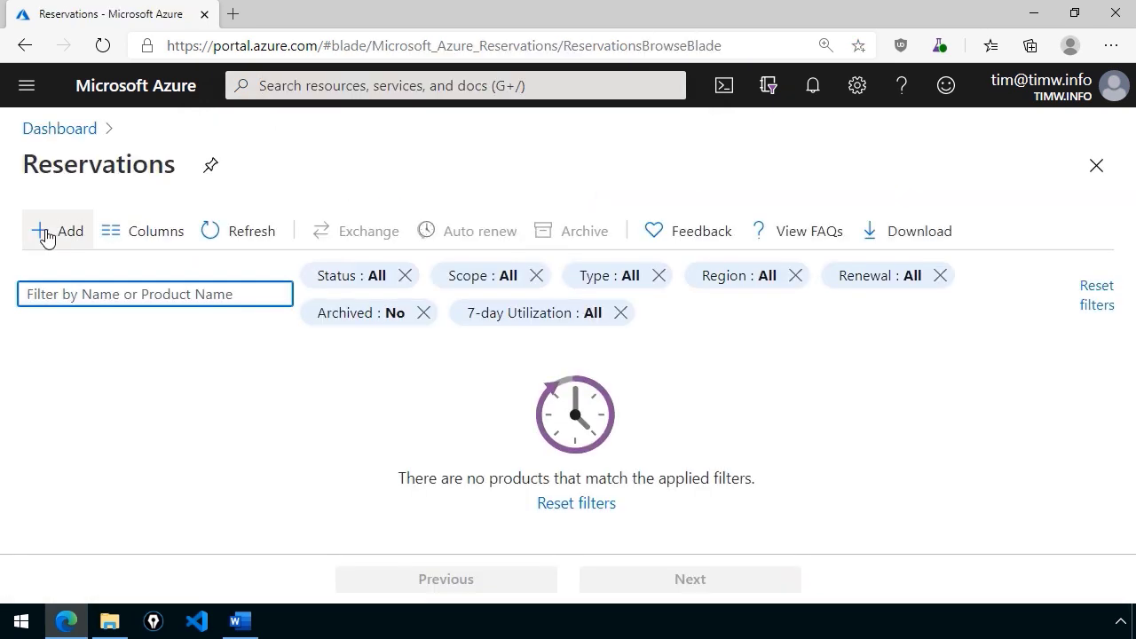
Add a reservation to open the Purchase reservations product list.
left_click(58, 231)
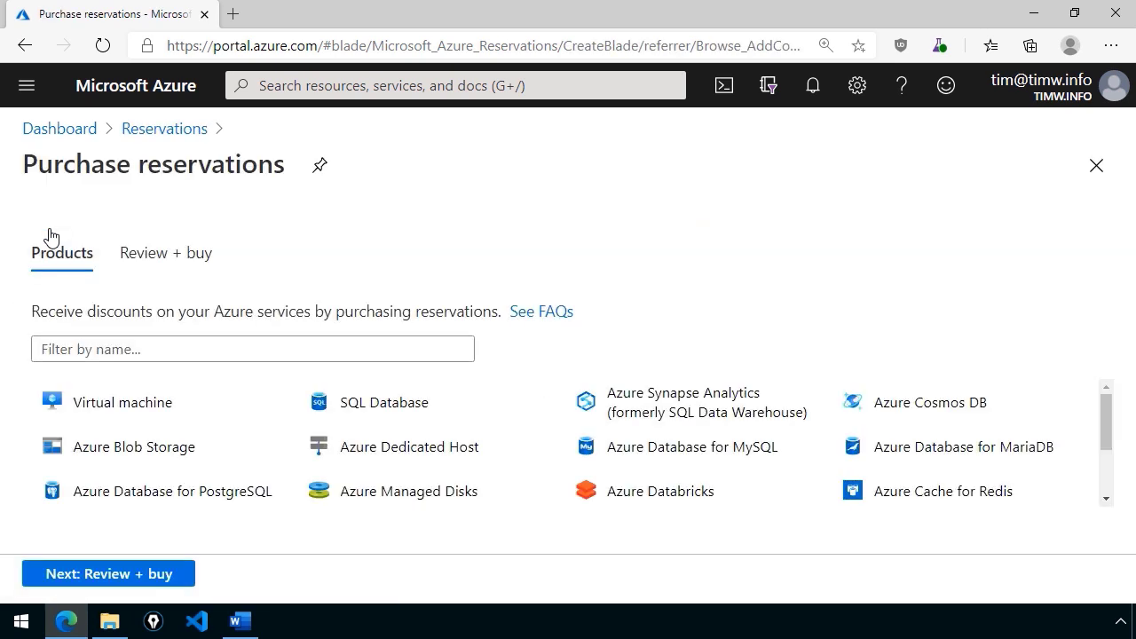
mouse_move(395, 275)
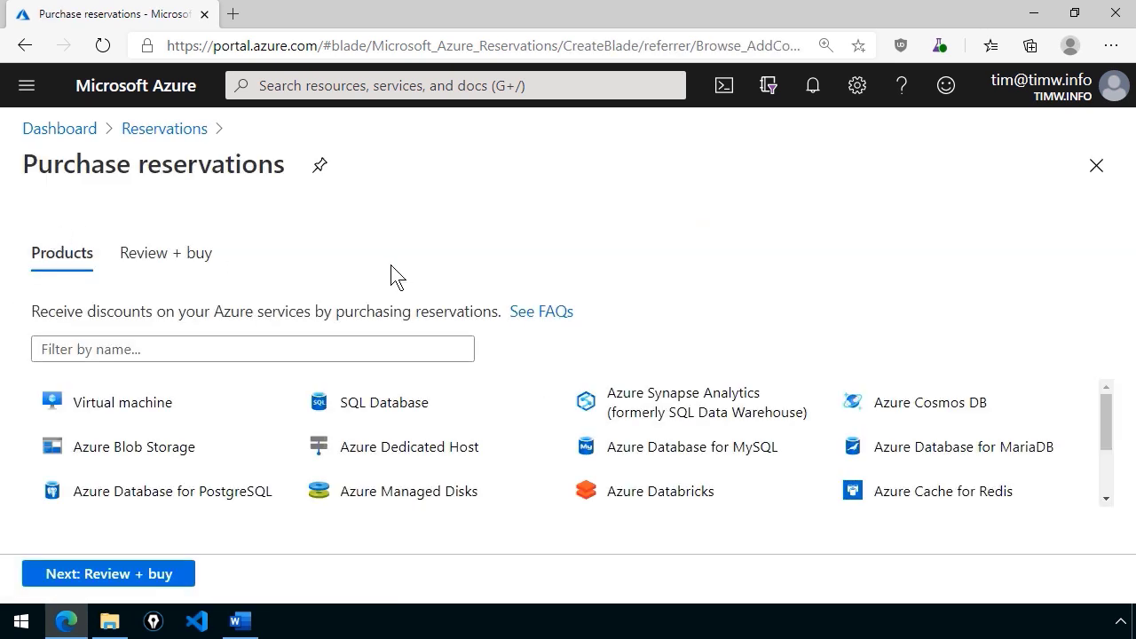
mouse_move(162, 413)
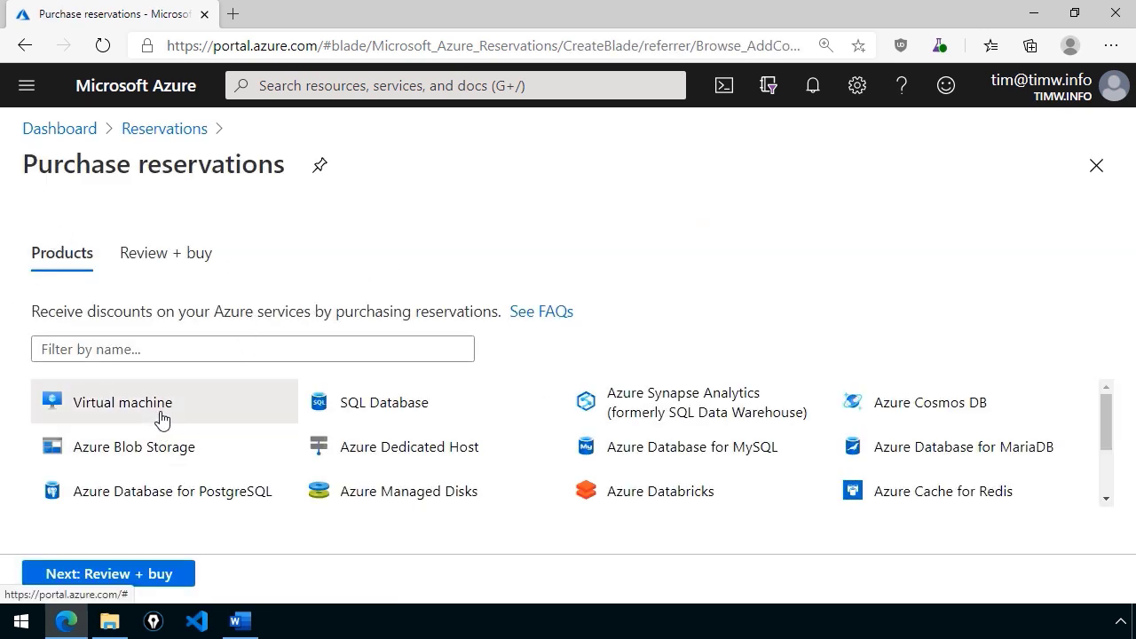
mouse_move(701, 238)
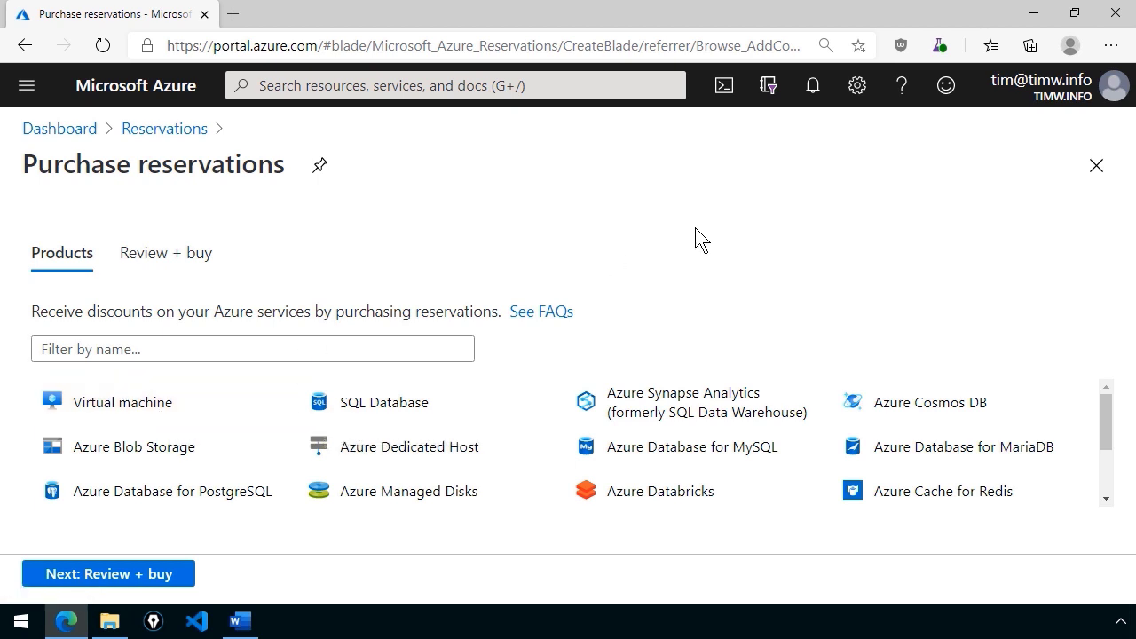
mouse_move(448, 462)
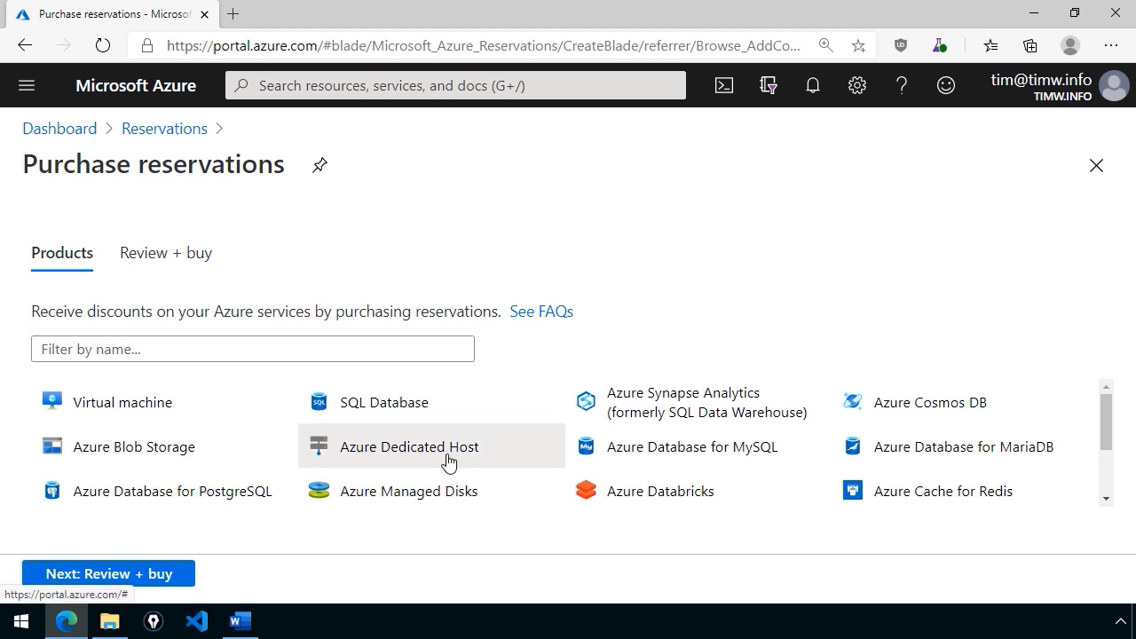
mouse_move(517, 444)
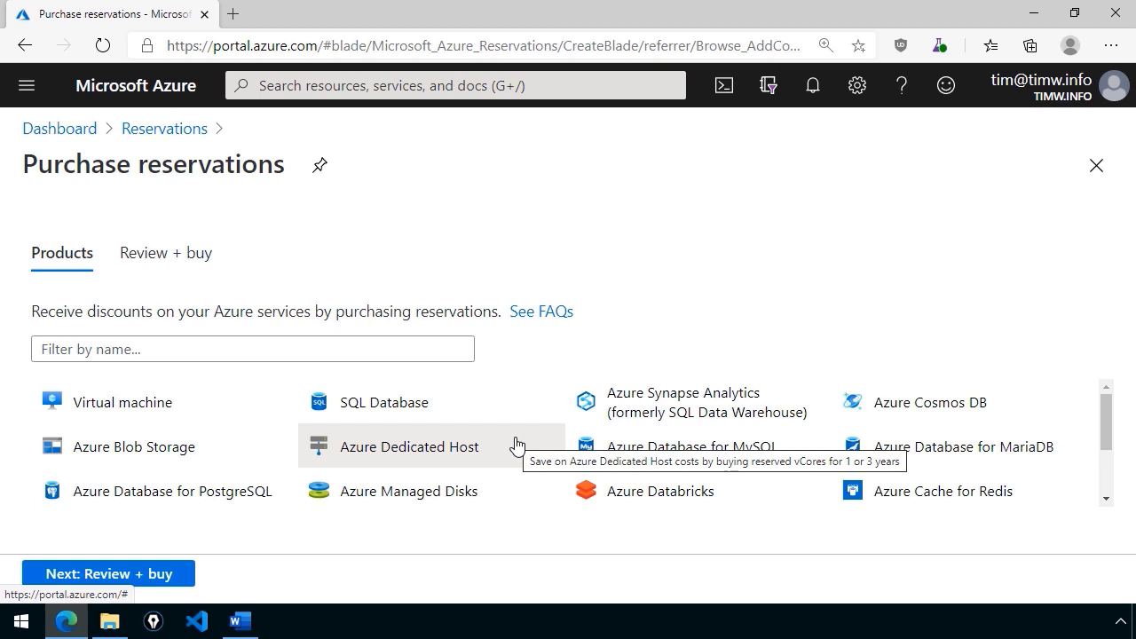
Select Virtual machine, highlight 'Windows is charged separately', and focus portal search.
left_click(122, 401)
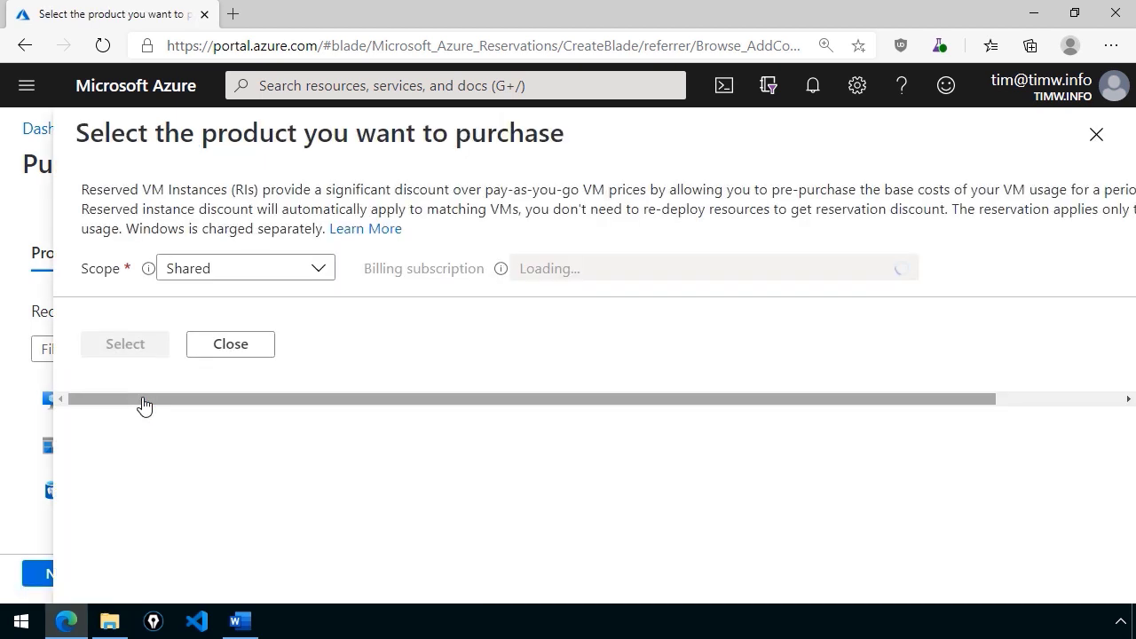
left_click(245, 268)
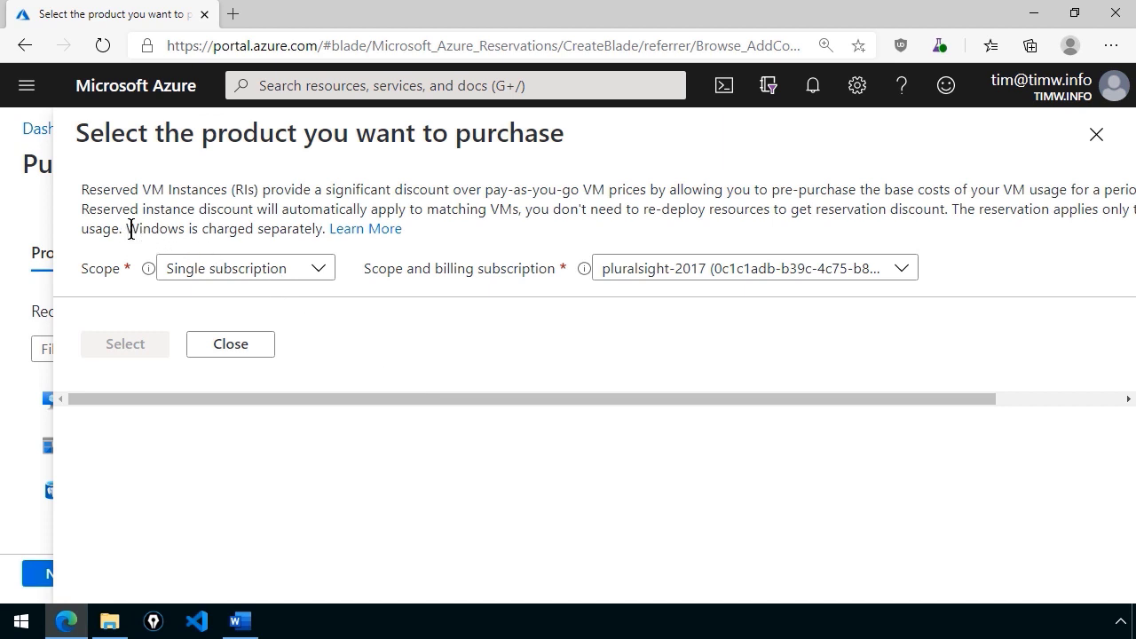
double_click(220, 228)
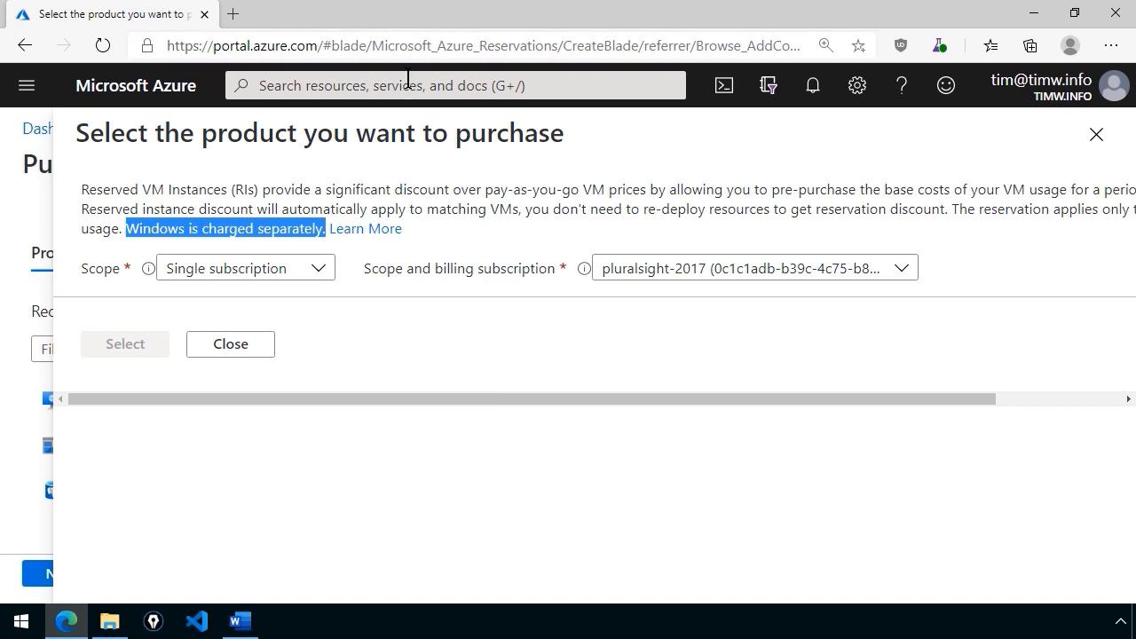
left_click(453, 85)
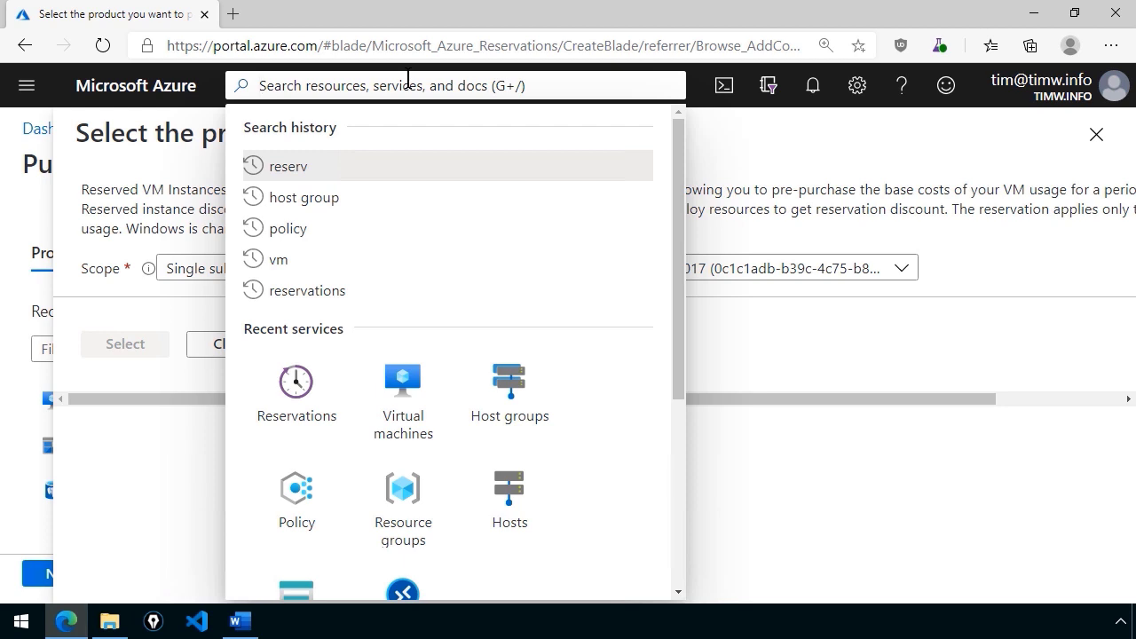
mouse_move(402, 398)
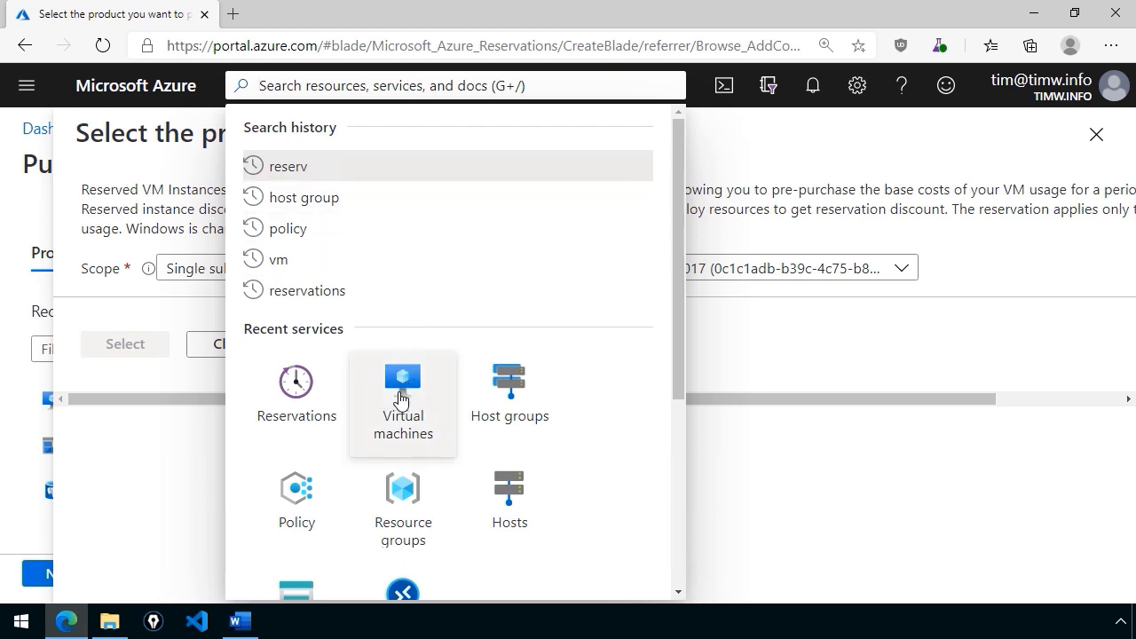
Go to Virtual machines from recent services and add a new VM.
left_click(401, 400)
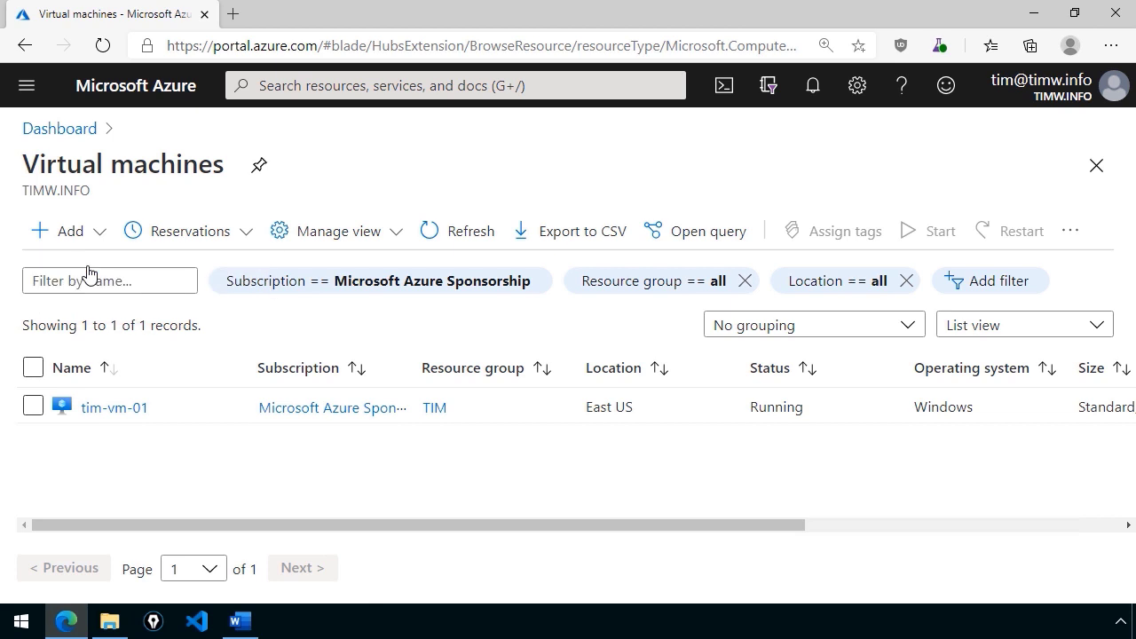
left_click(56, 231)
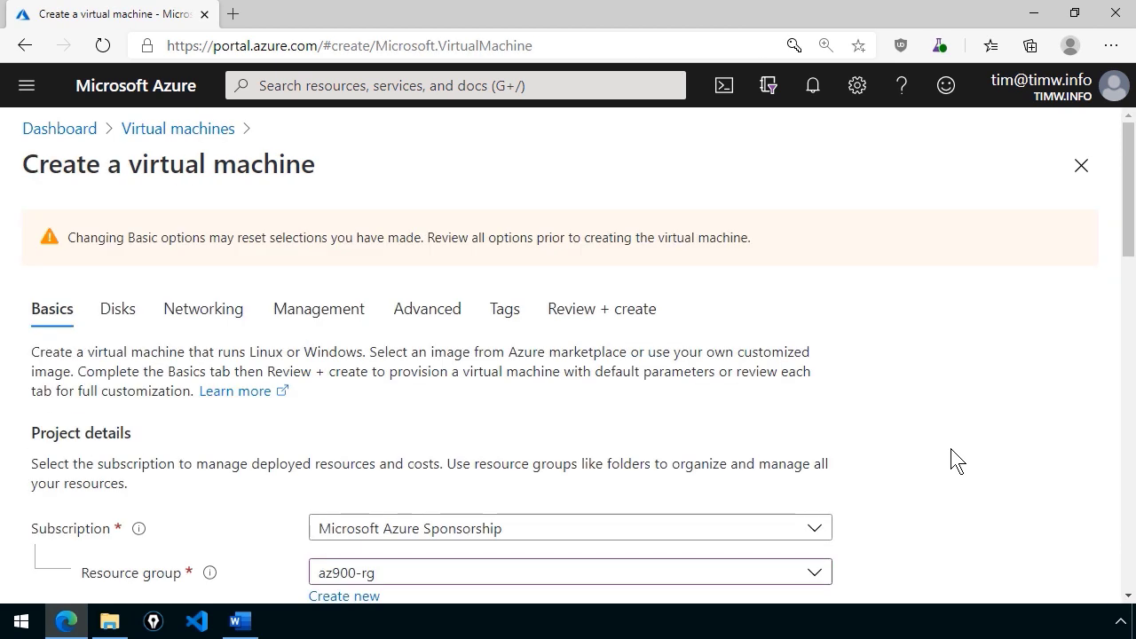
mouse_move(857, 486)
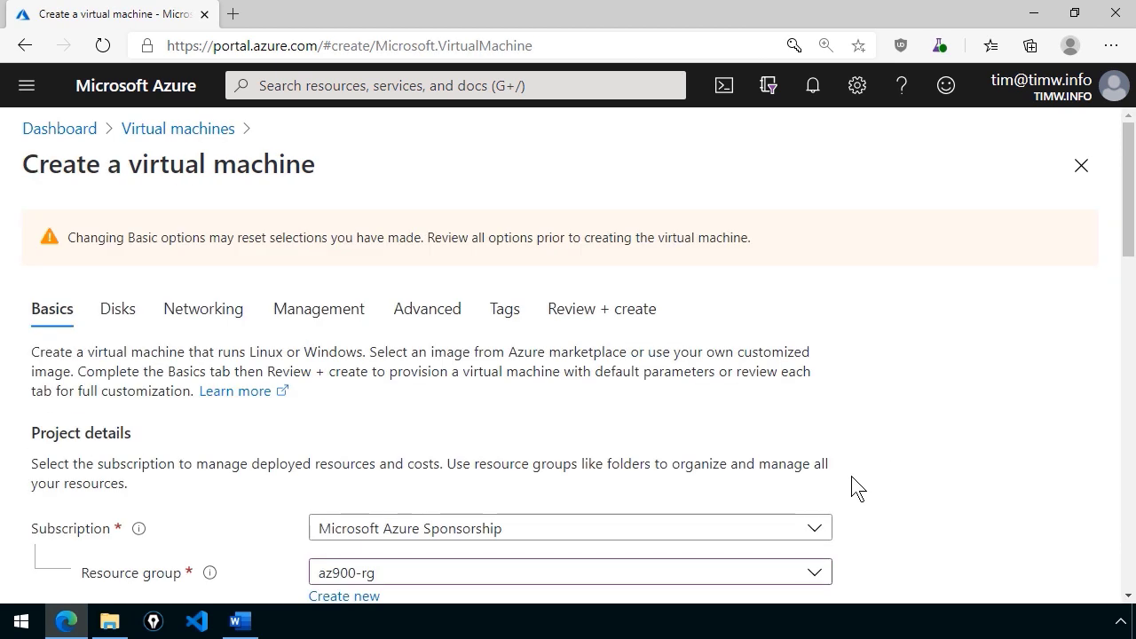
mouse_move(302, 353)
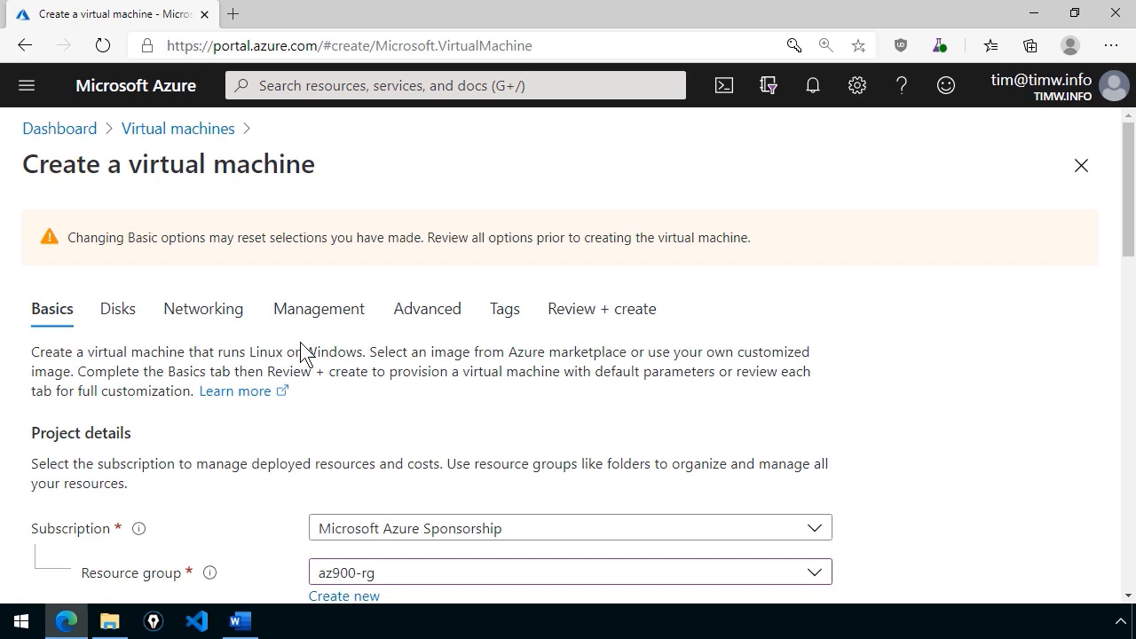
Pick size Standard_DS1_v2 and enable the Azure Spot instance checkbox.
left_click(568, 322)
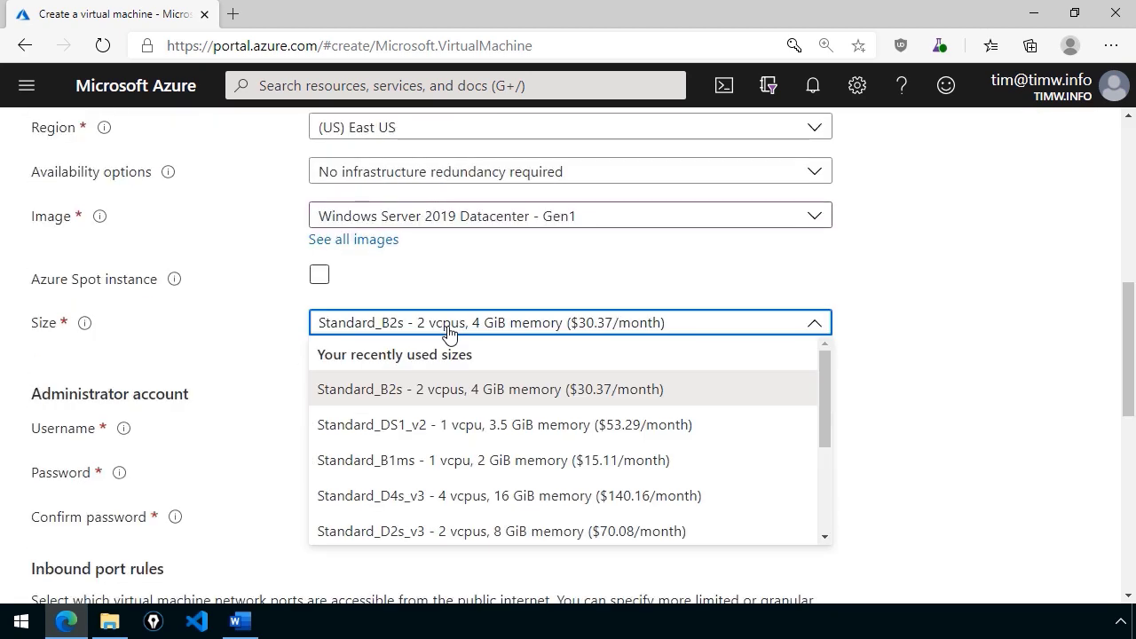
mouse_move(450, 433)
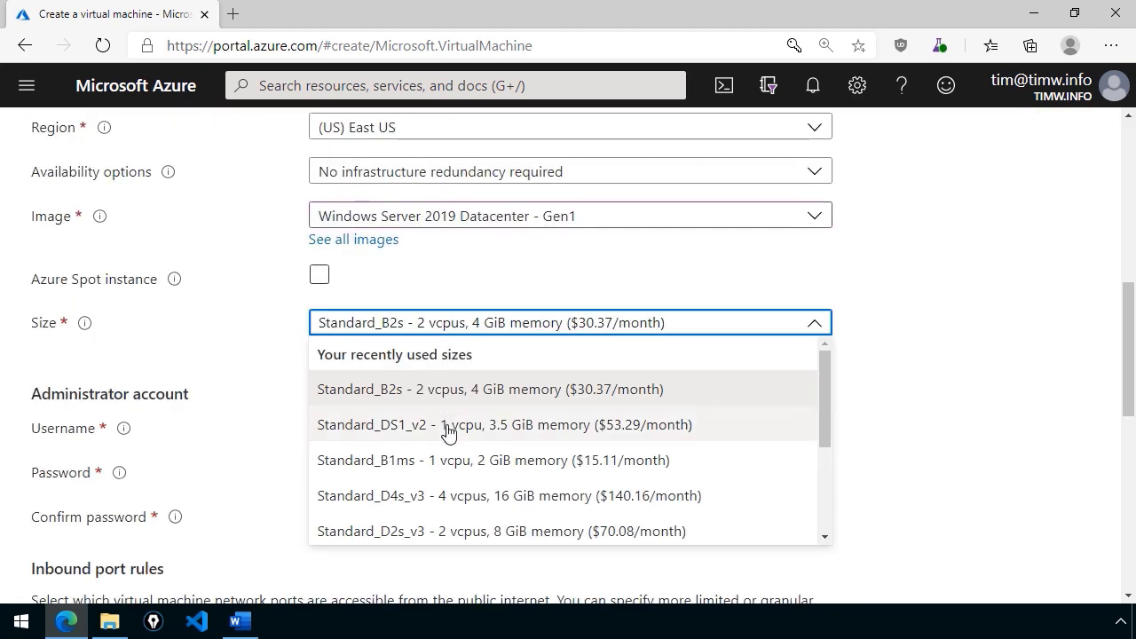
left_click(504, 424)
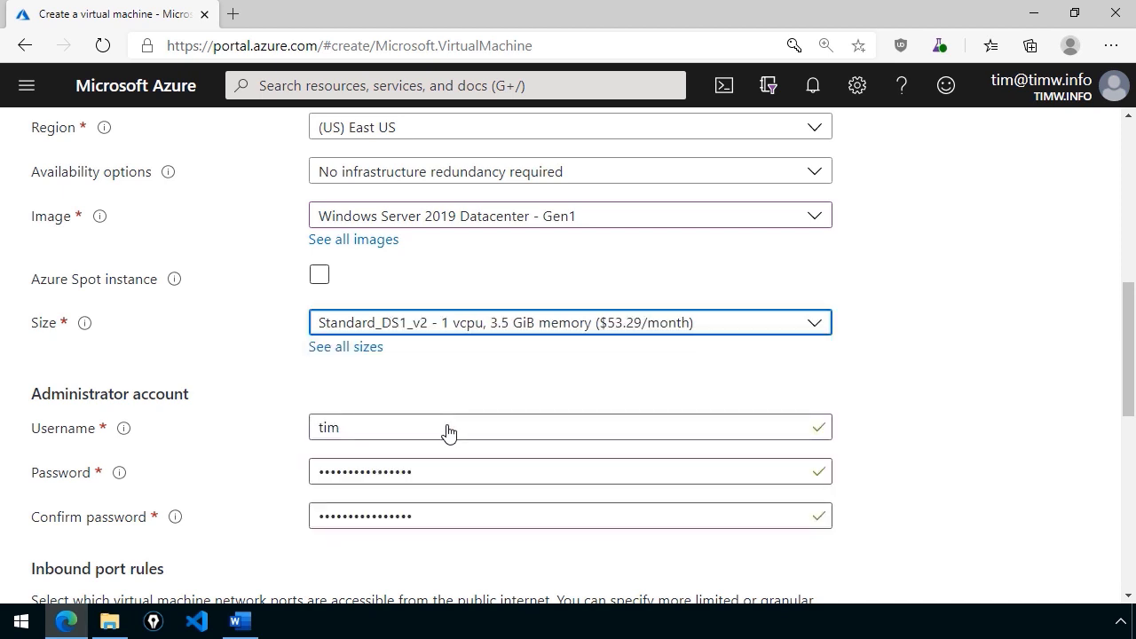
left_click(318, 274)
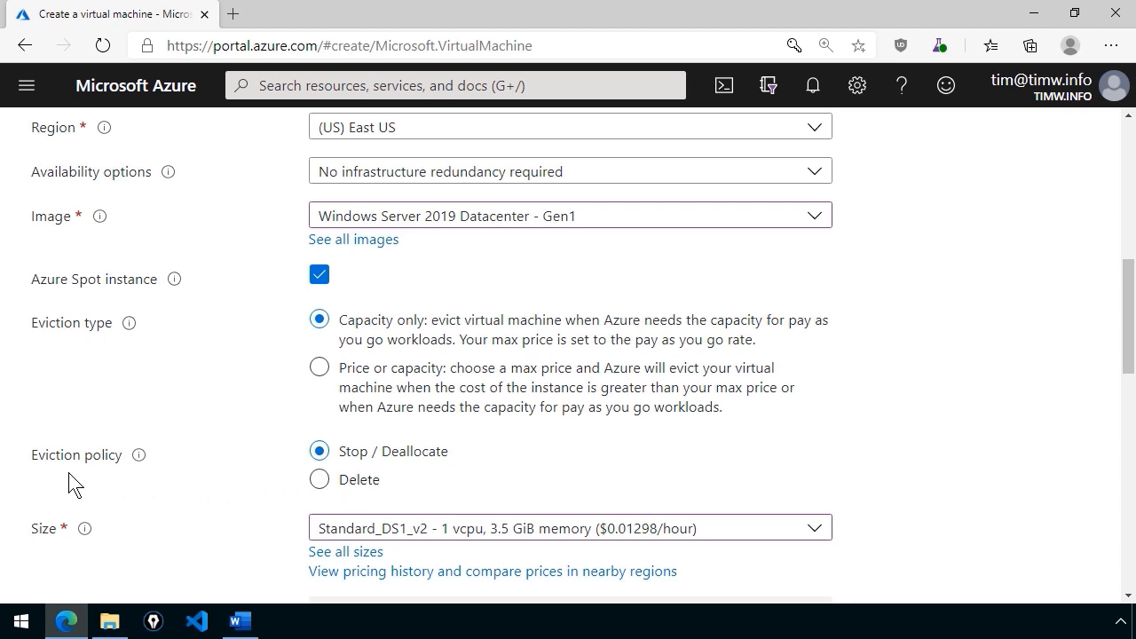
mouse_move(319, 479)
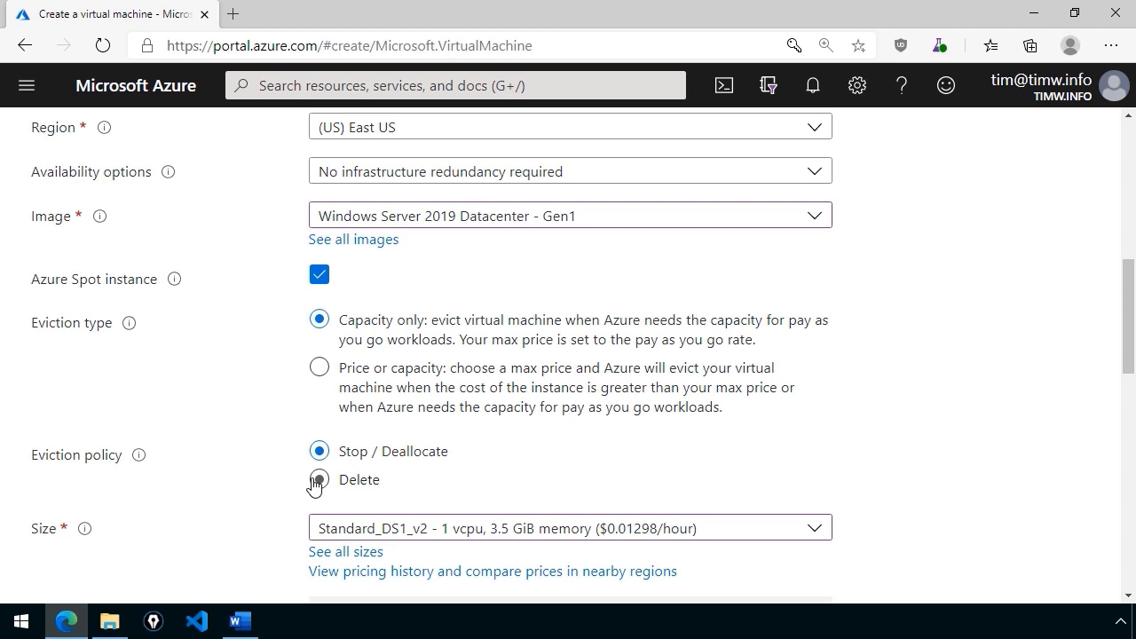
Select 'Price or capacity' as the Spot eviction type, keeping Stop / Deallocate.
left_click(318, 366)
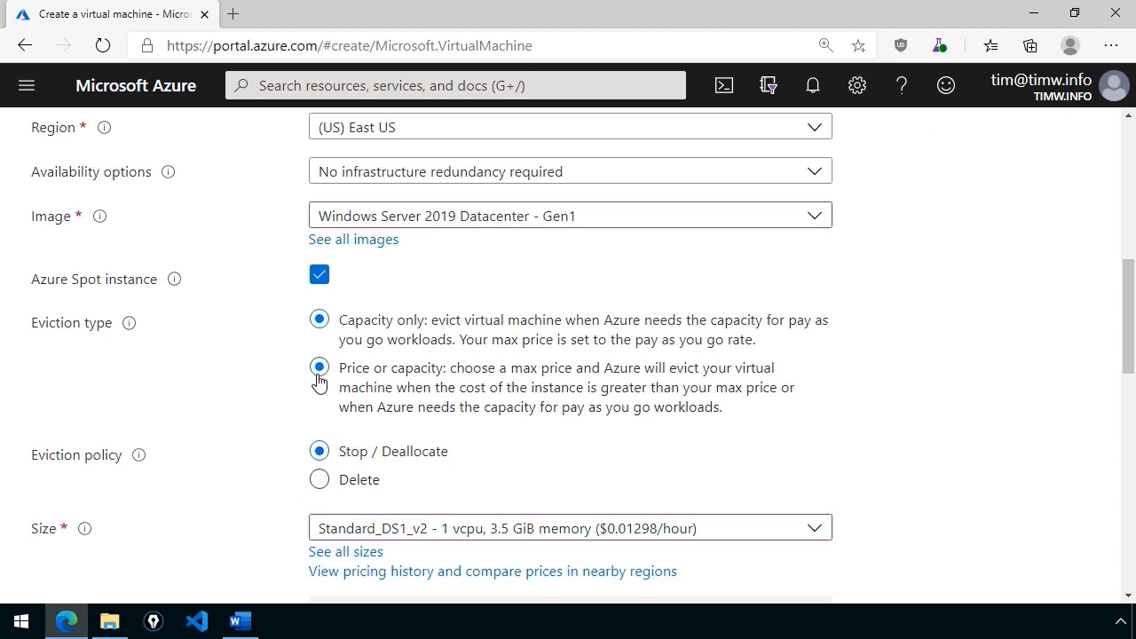
left_click(319, 367)
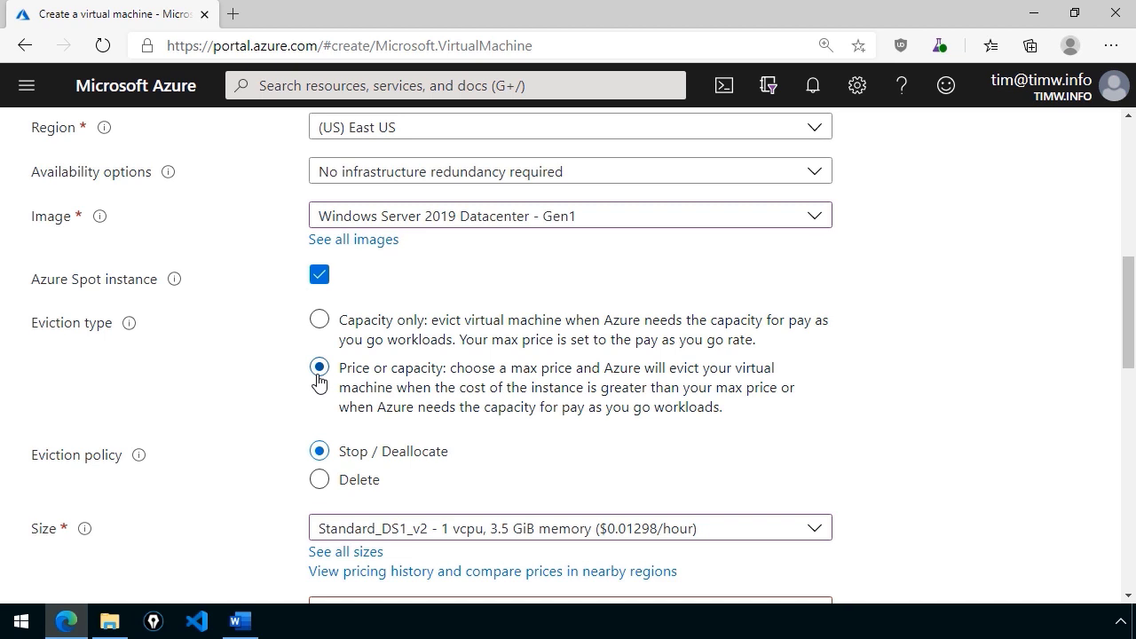
Enter 0.03 as the maximum hourly price in USD.
scroll("down", 3)
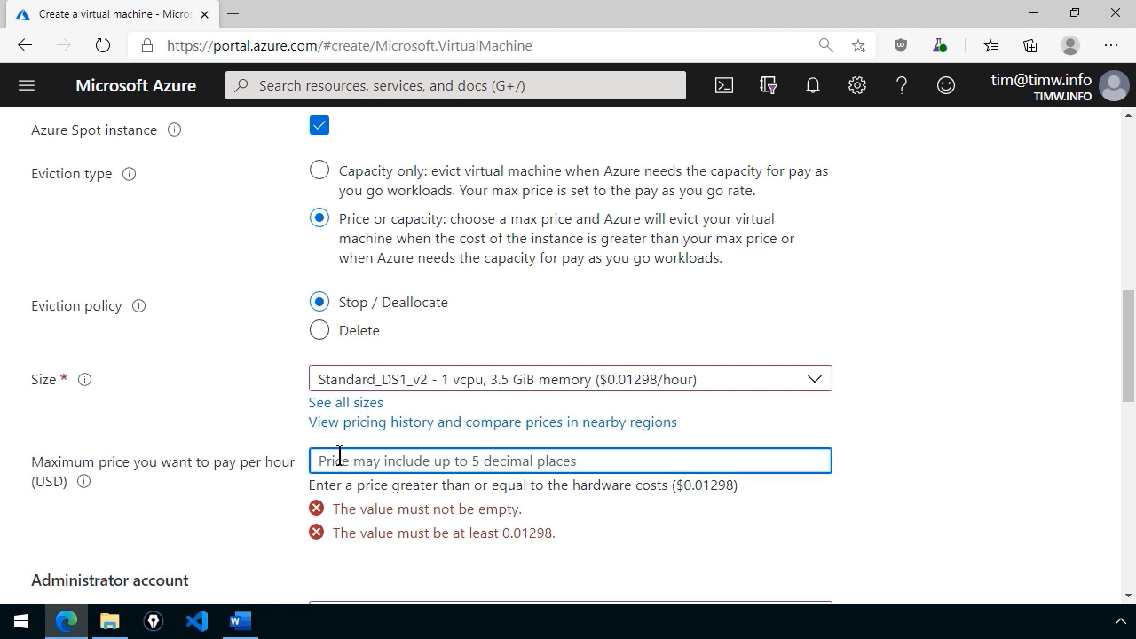
type("0.03")
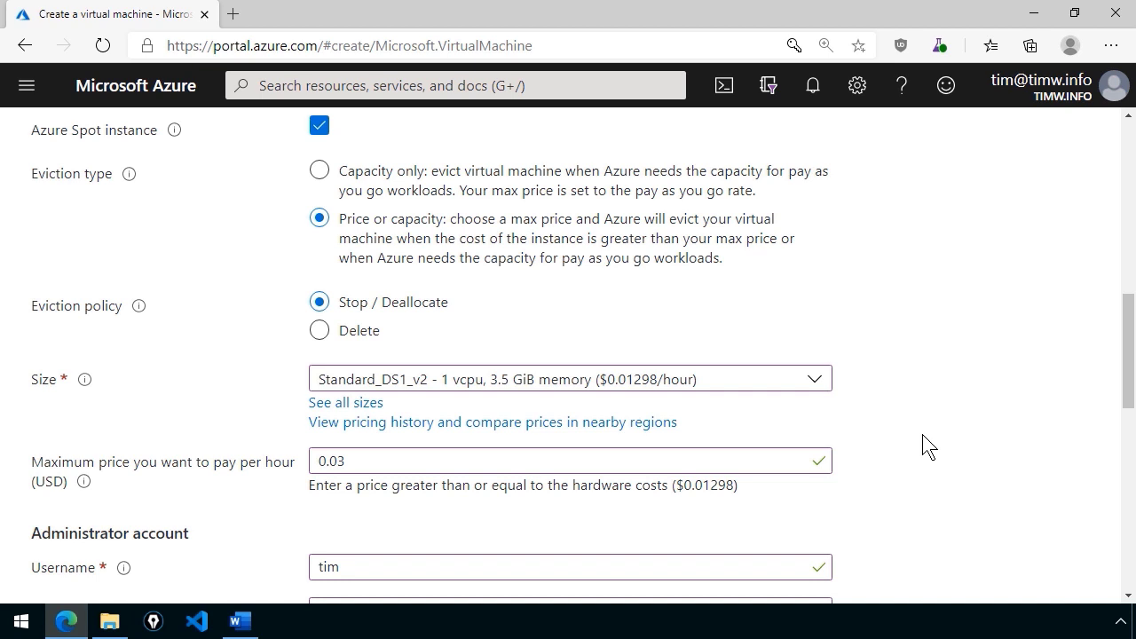
mouse_move(915, 471)
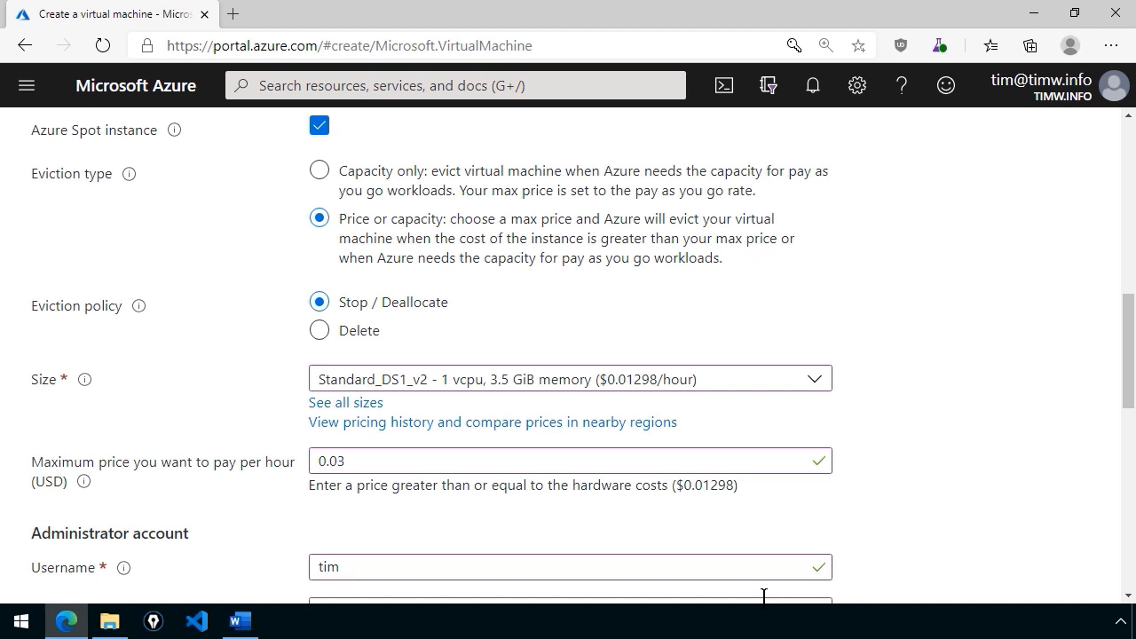
mouse_move(860, 488)
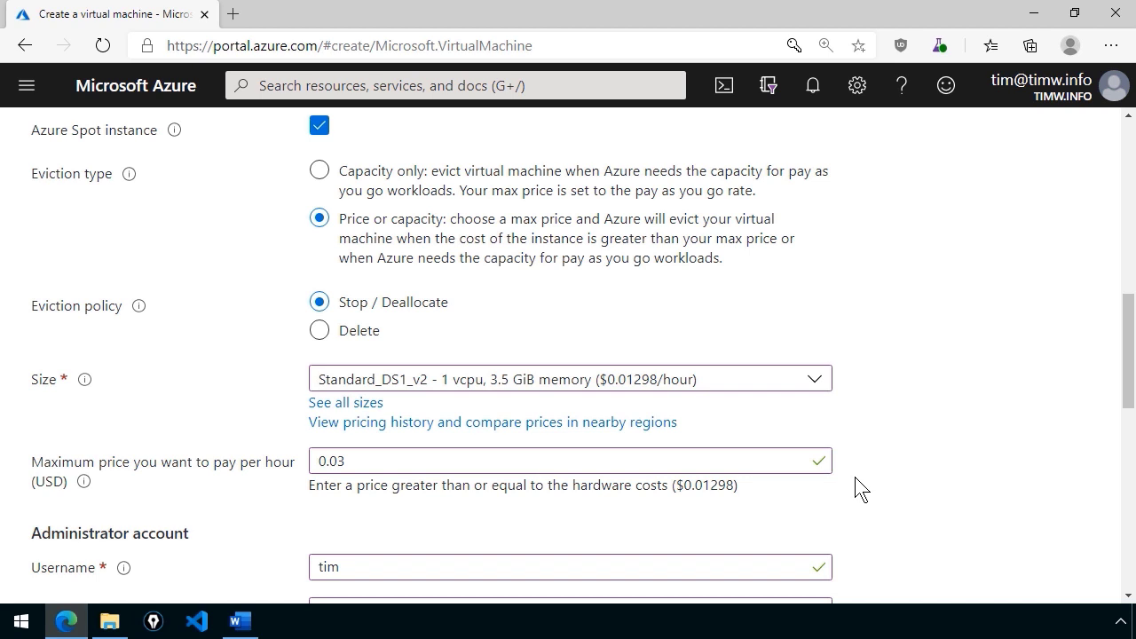
mouse_move(882, 490)
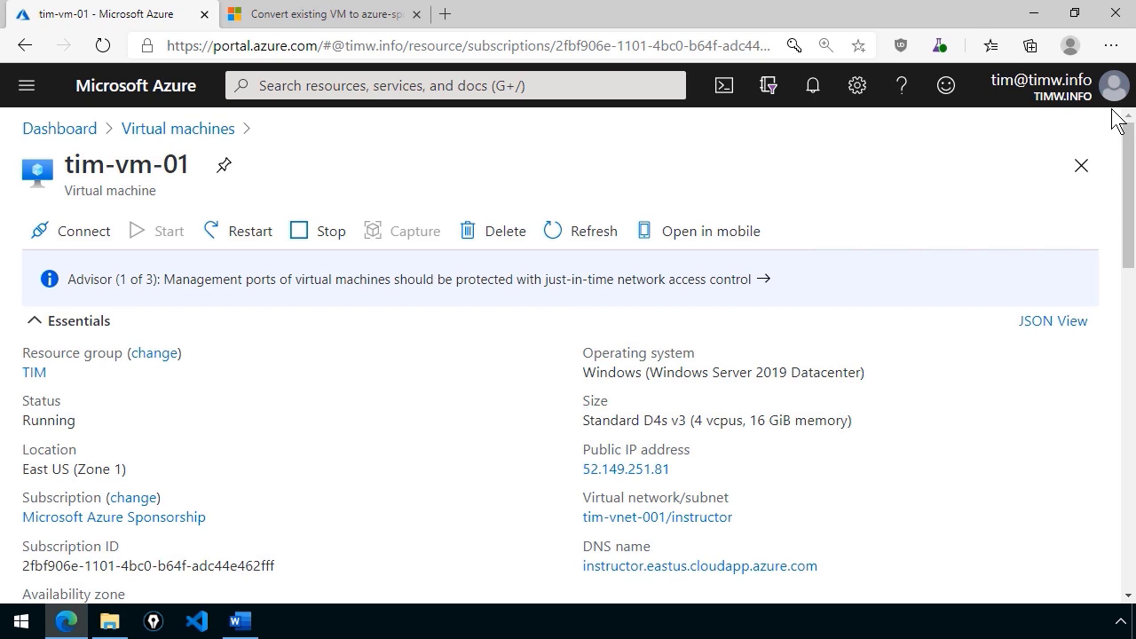
mouse_move(1125, 160)
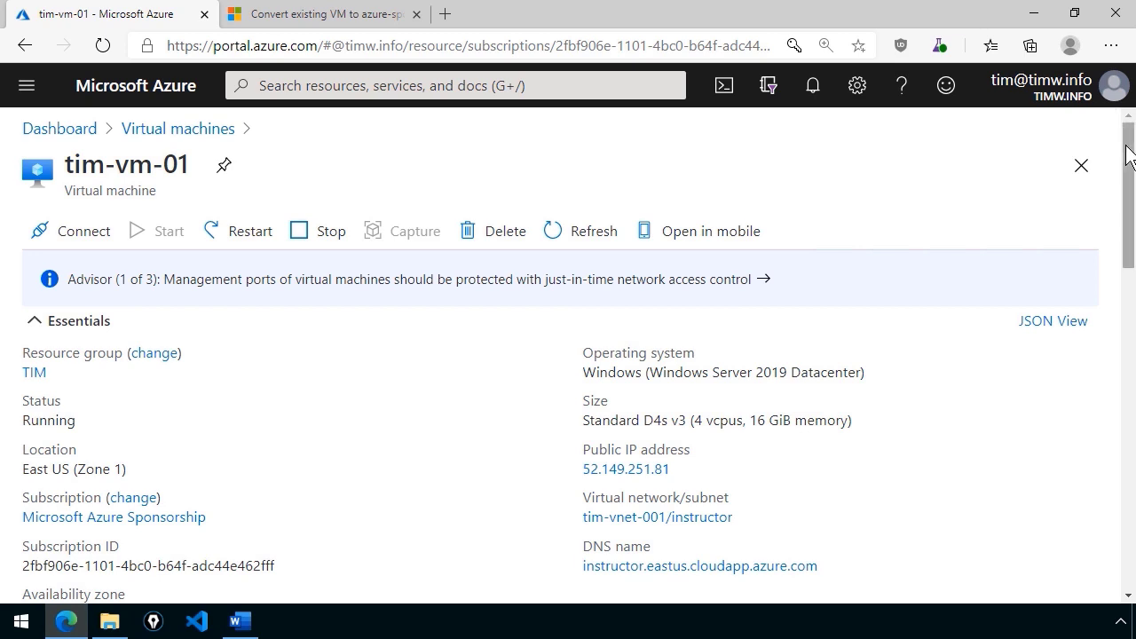
Review tim-vm-01 properties: Standard D4s v3 size and Azure Spot N/A.
scroll("down", 3)
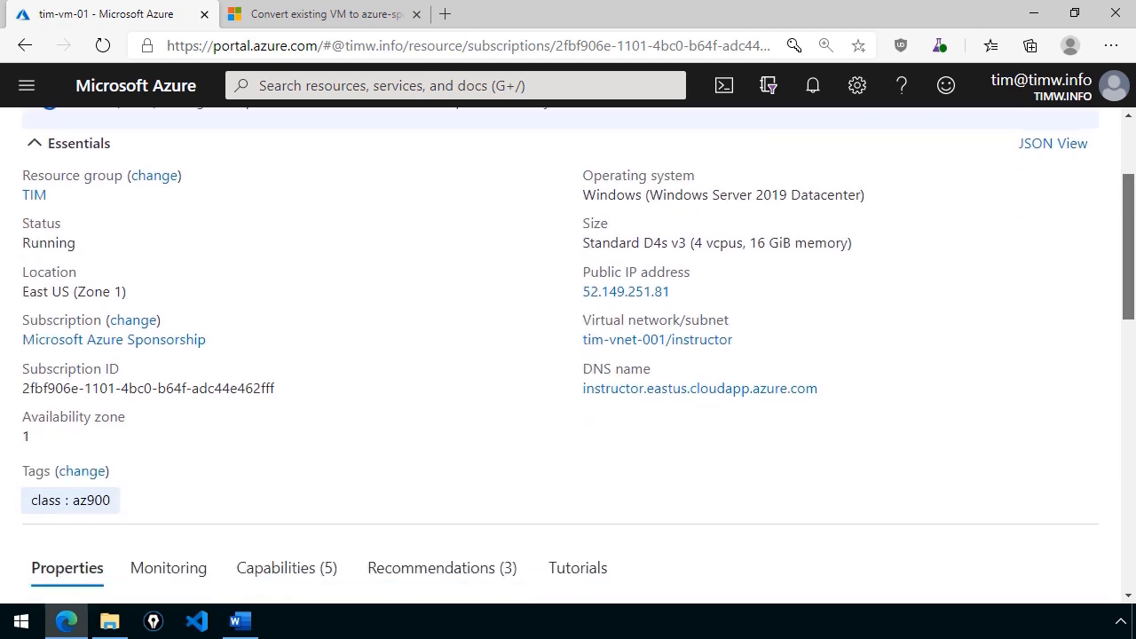
scroll("down", 3)
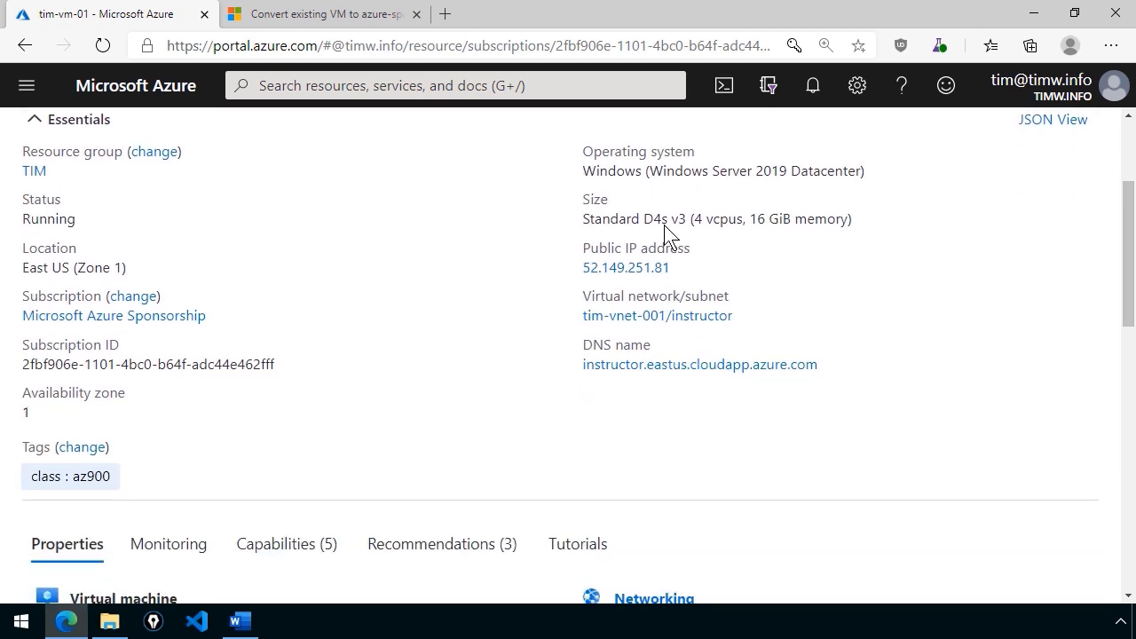
double_click(665, 218)
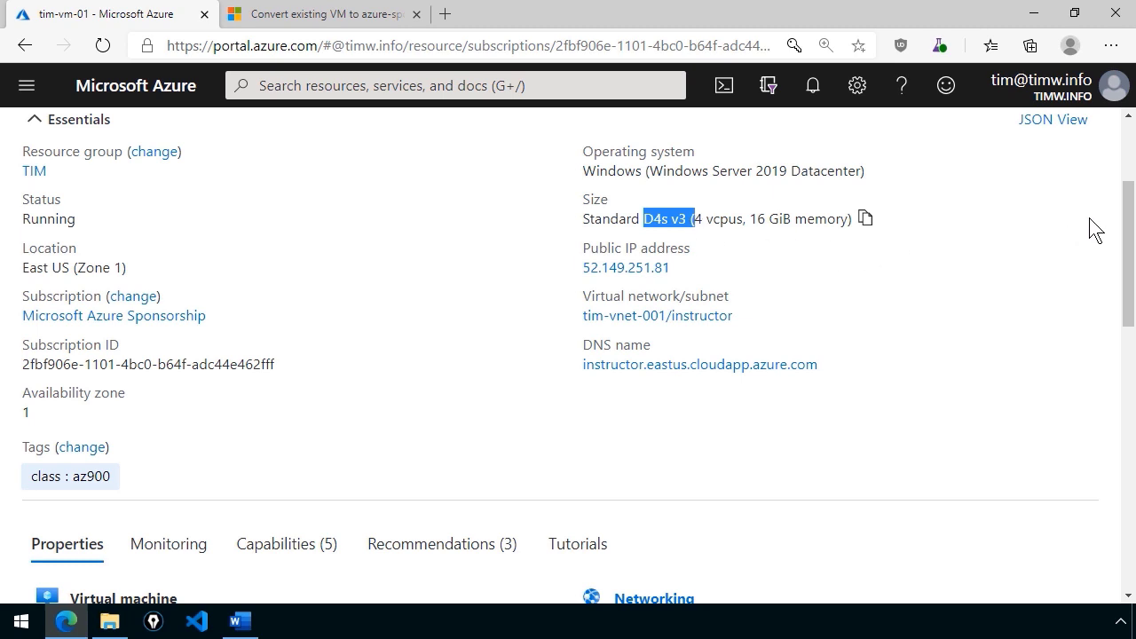
scroll("down", 3)
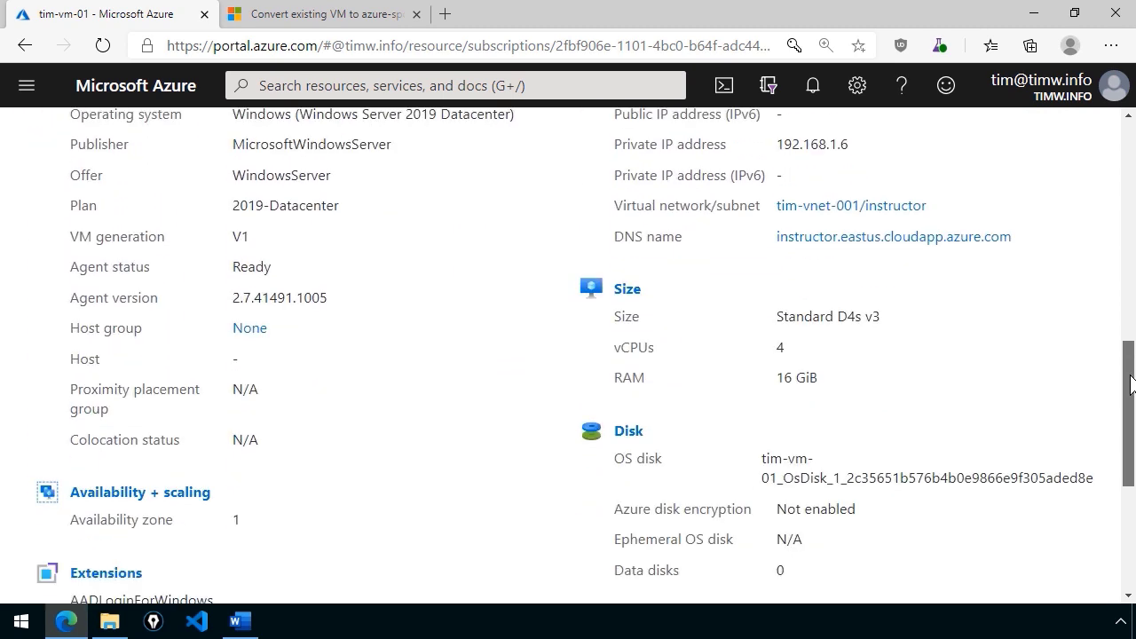
scroll("down", 3)
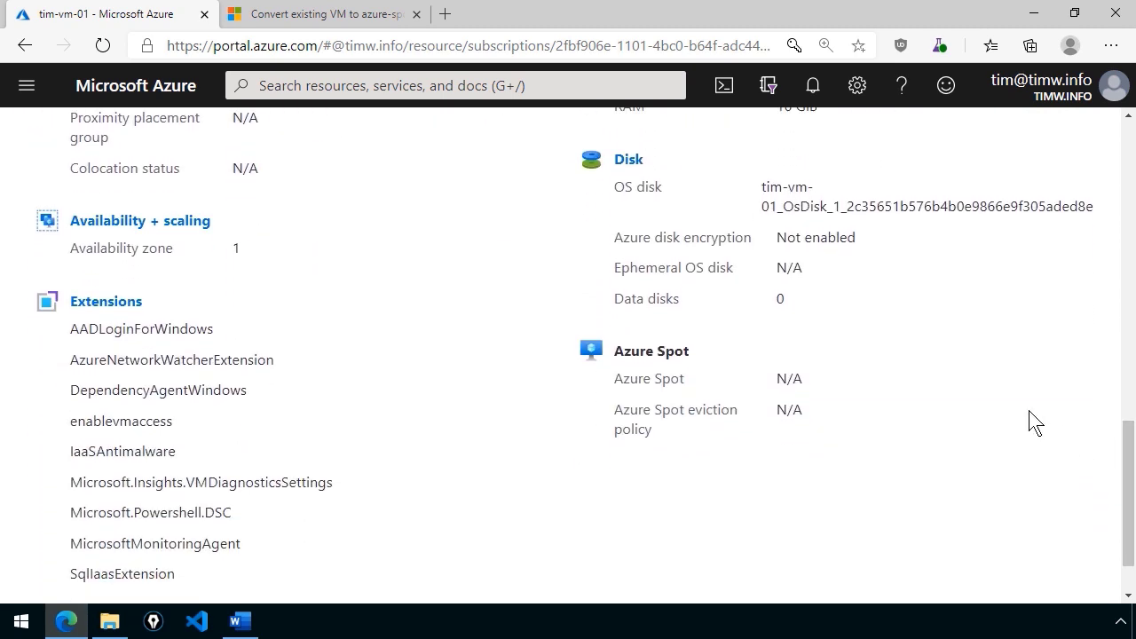